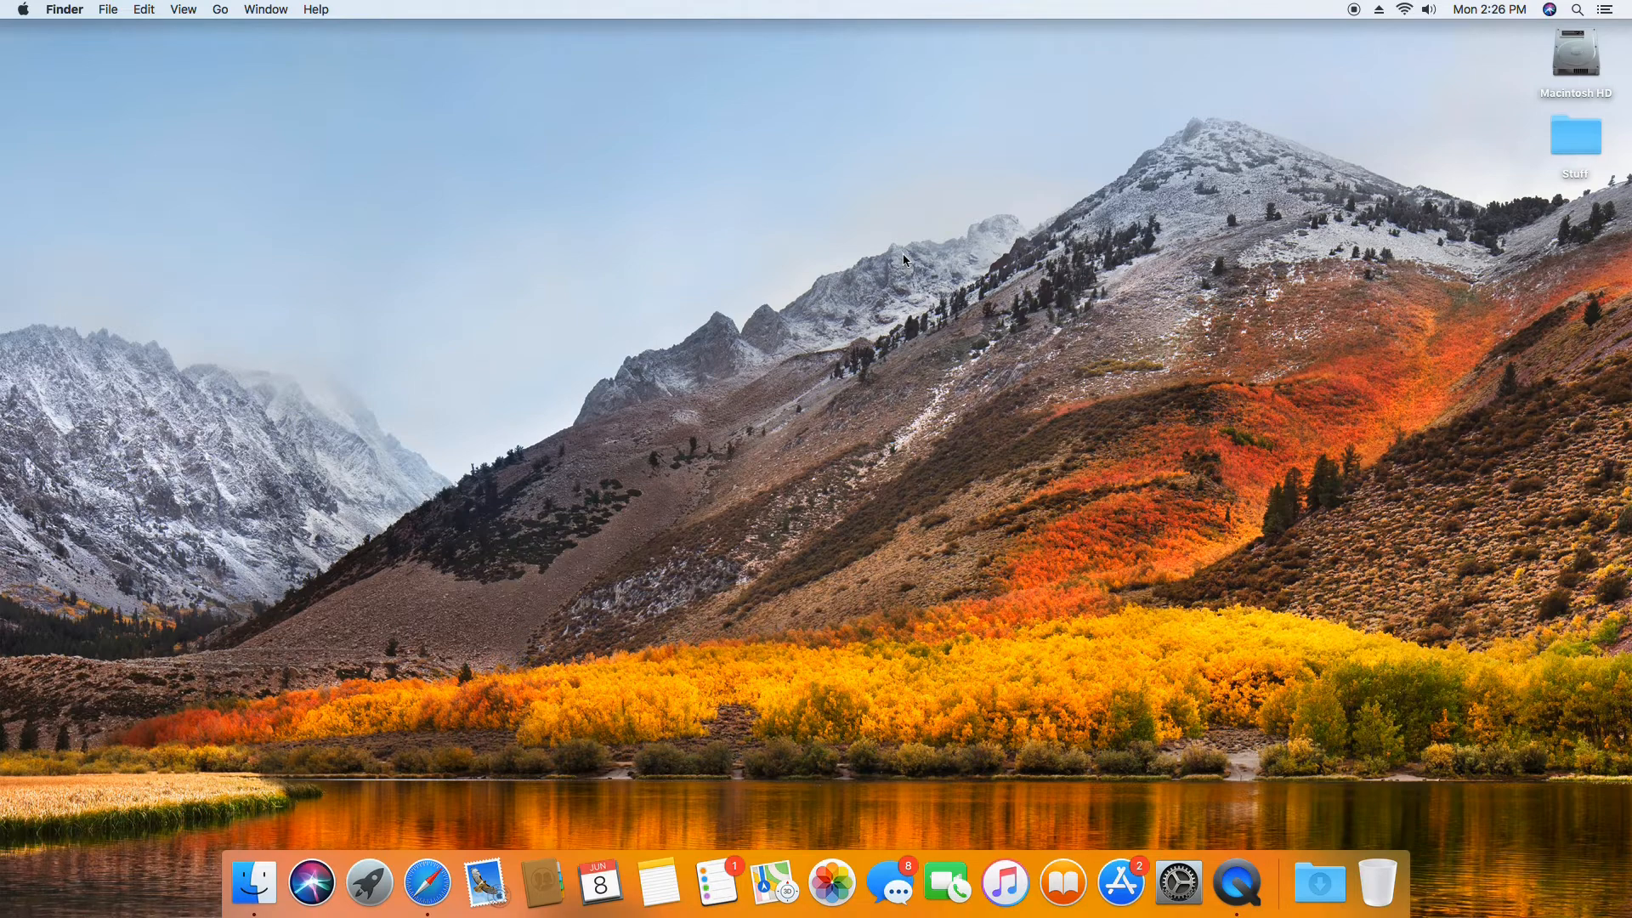
{"action": "mouse_move", "coordinate": [1010, 175]}
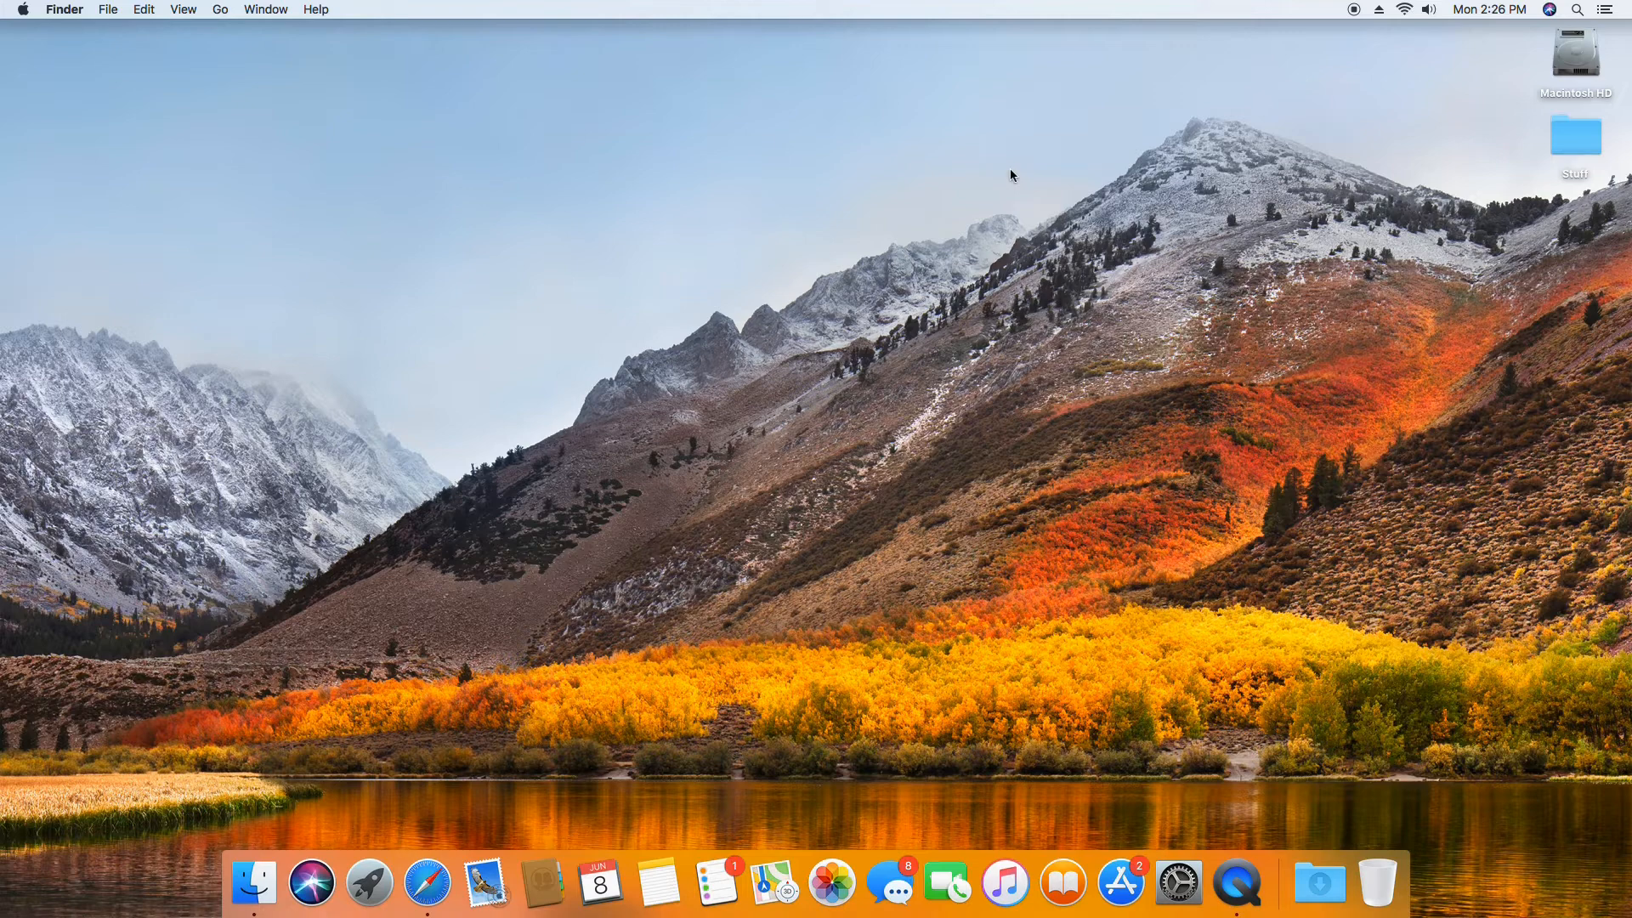
{"action": "mouse_move", "coordinate": [986, 174]}
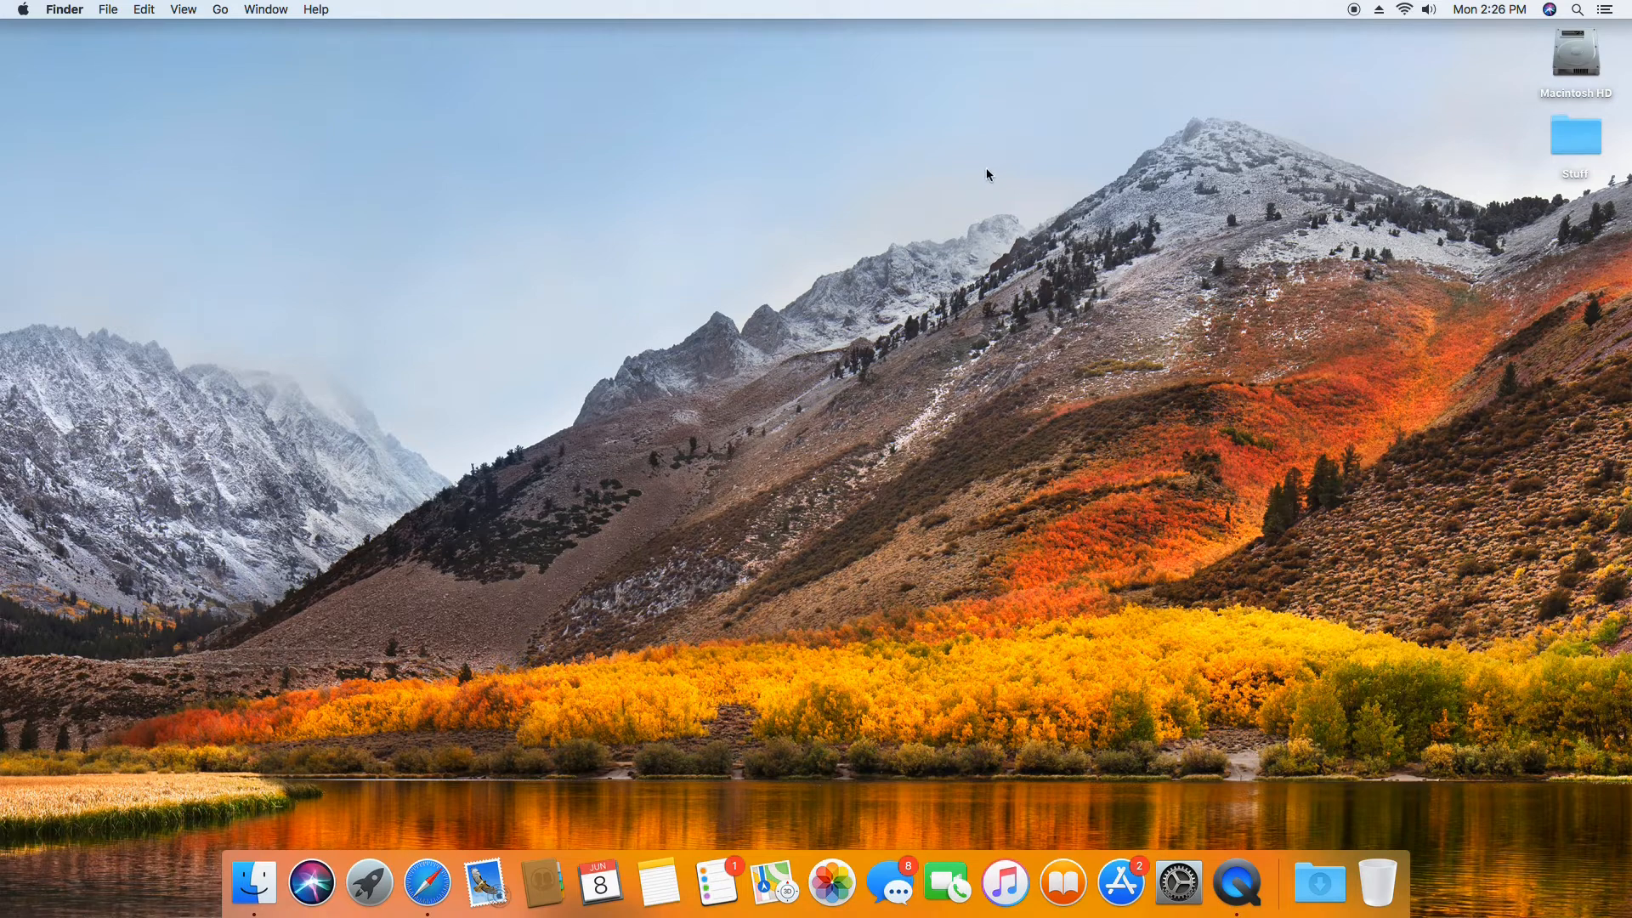
{"action": "mouse_move", "coordinate": [983, 168]}
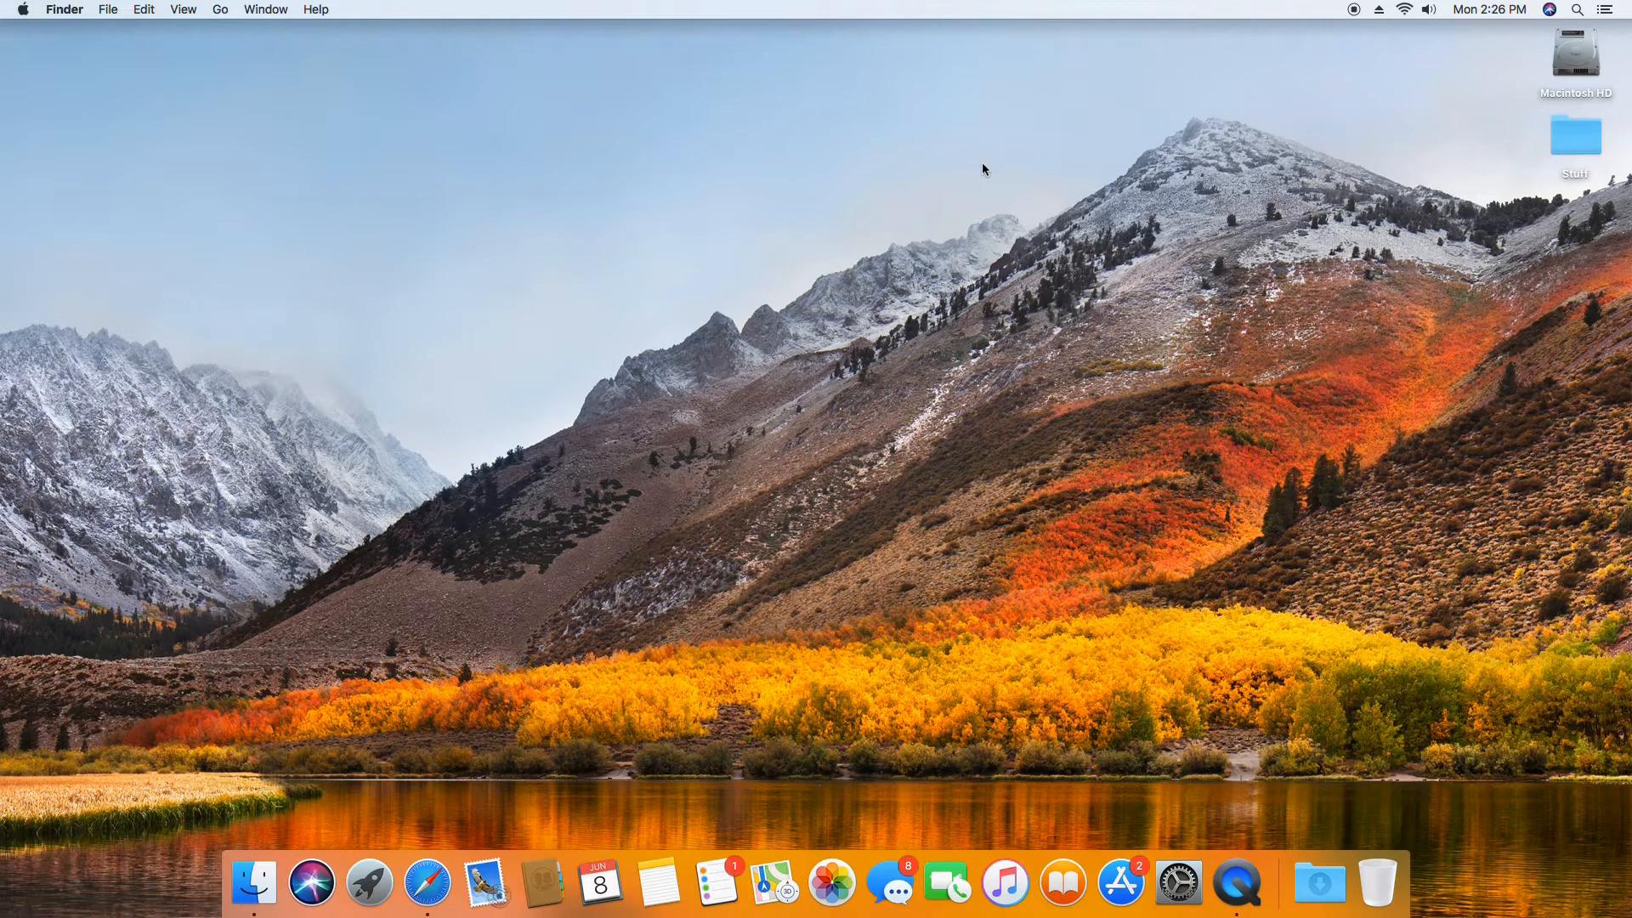
{"action": "mouse_move", "coordinate": [988, 168]}
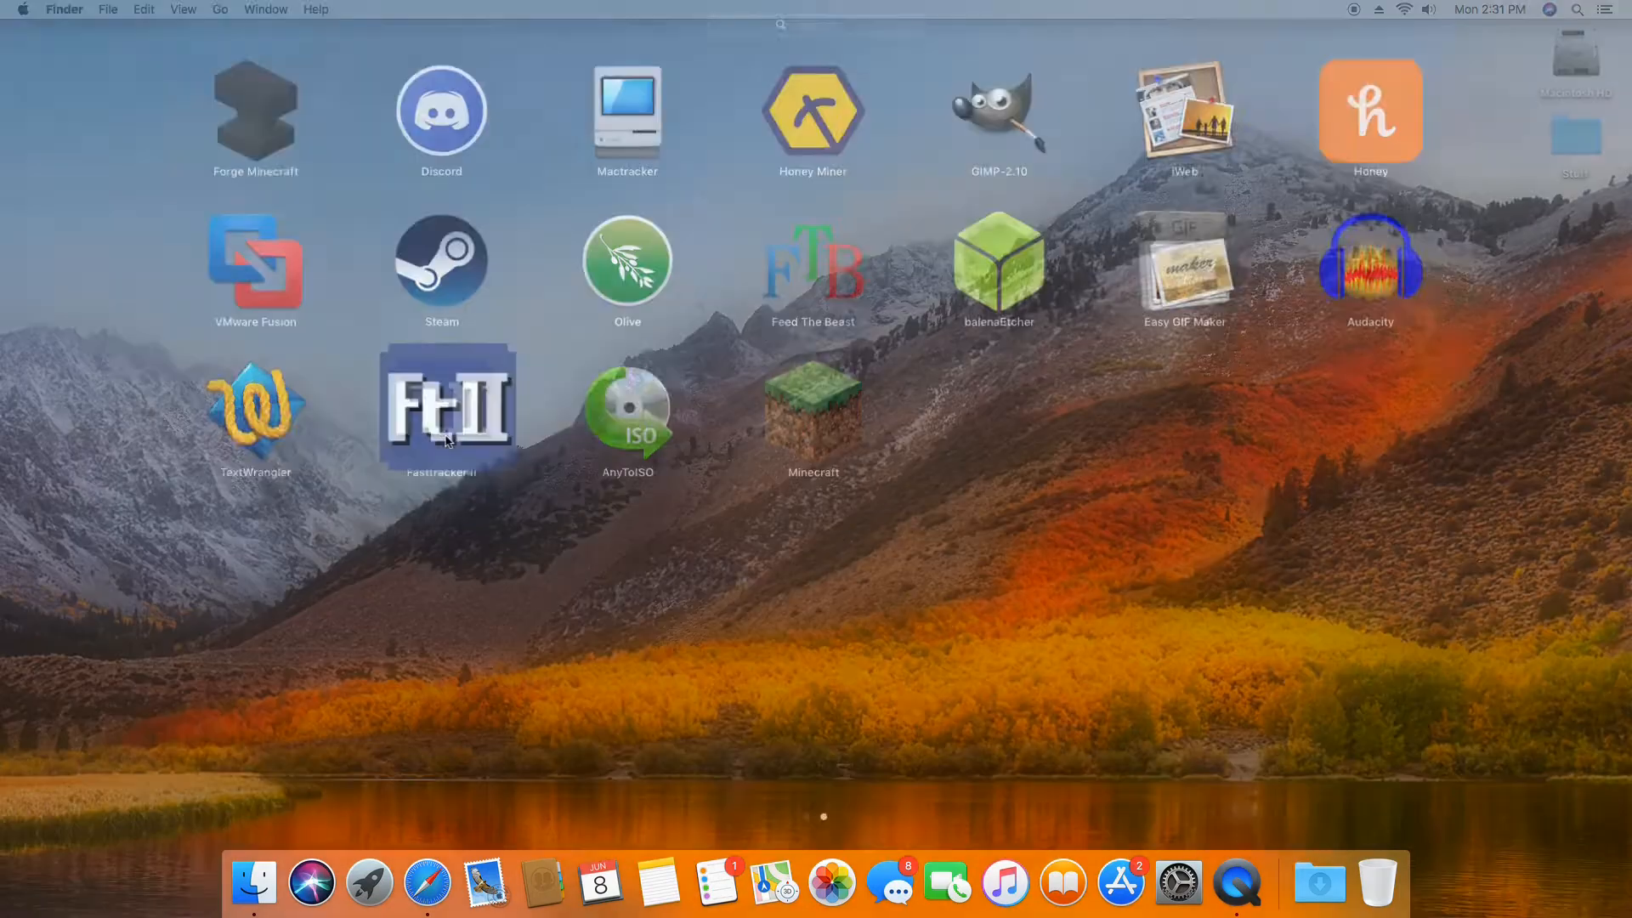
Launch Fasttracker II, then browse Downloads and Music in Finder to open Mod Tracker Songs.
{"action": "double_click", "coordinate": [448, 416]}
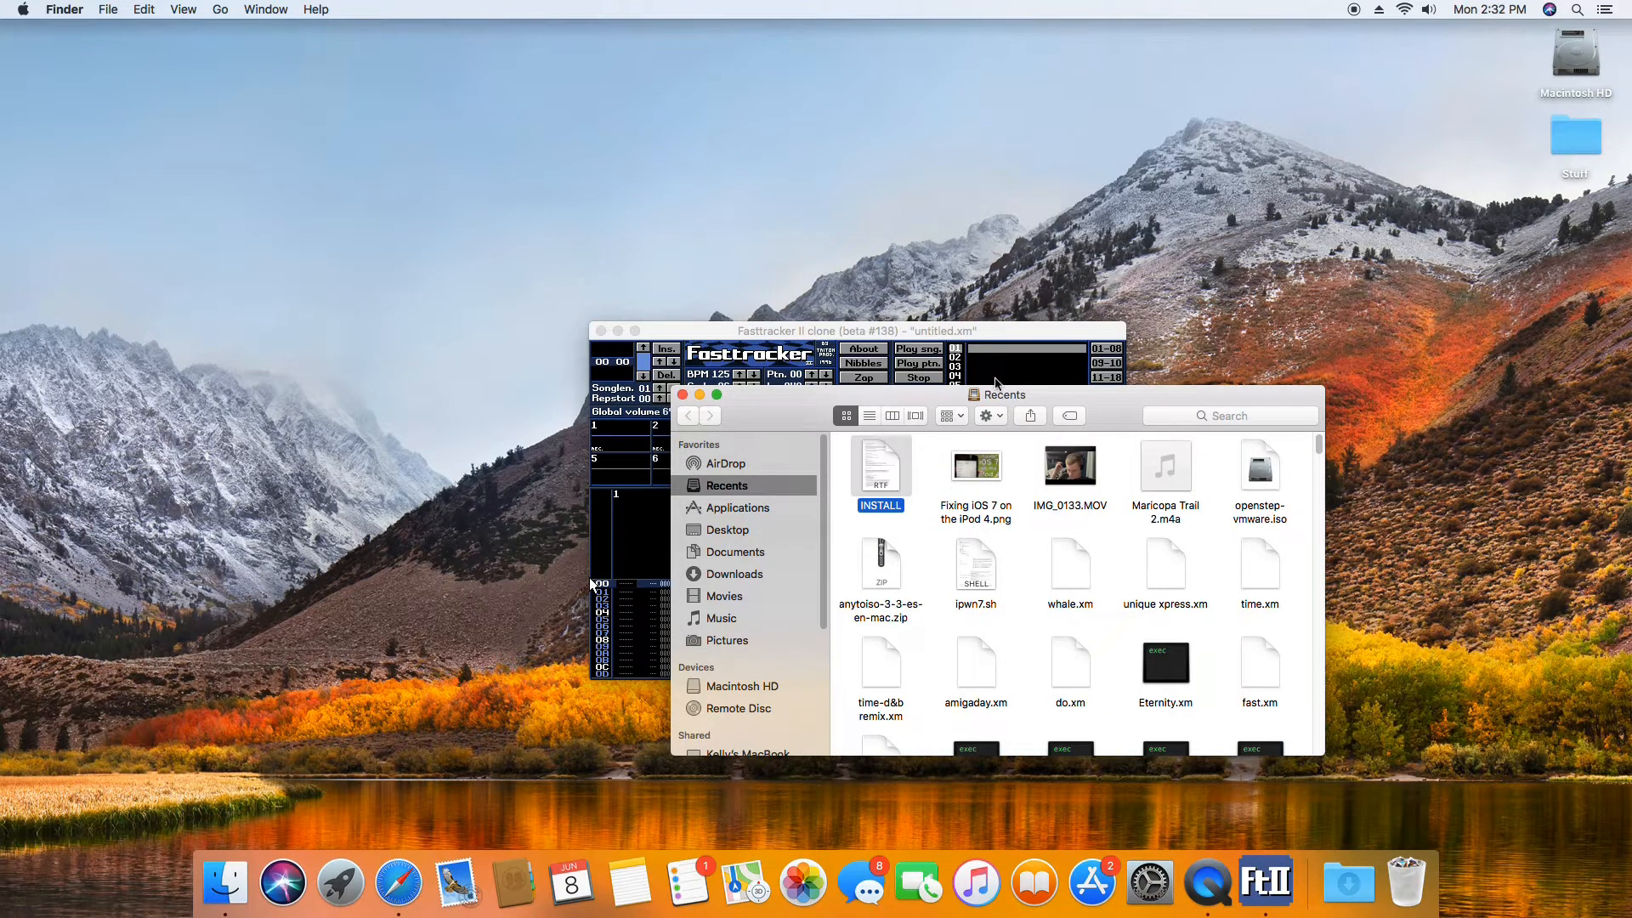
{"action": "left_click", "coordinate": [976, 466]}
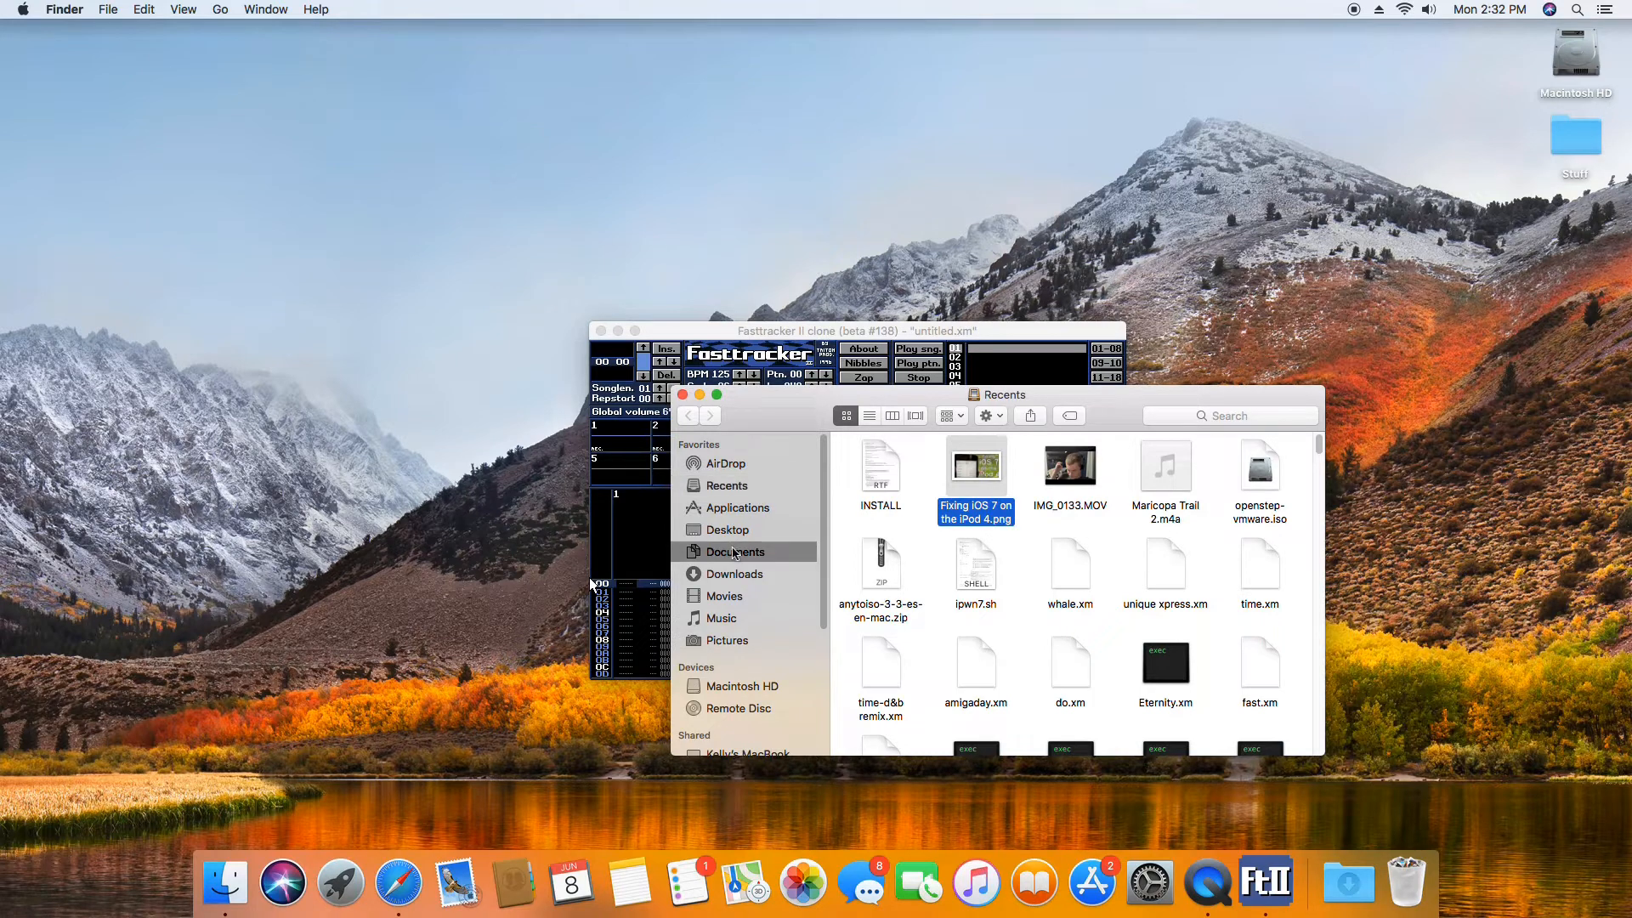
{"action": "left_click", "coordinate": [734, 573]}
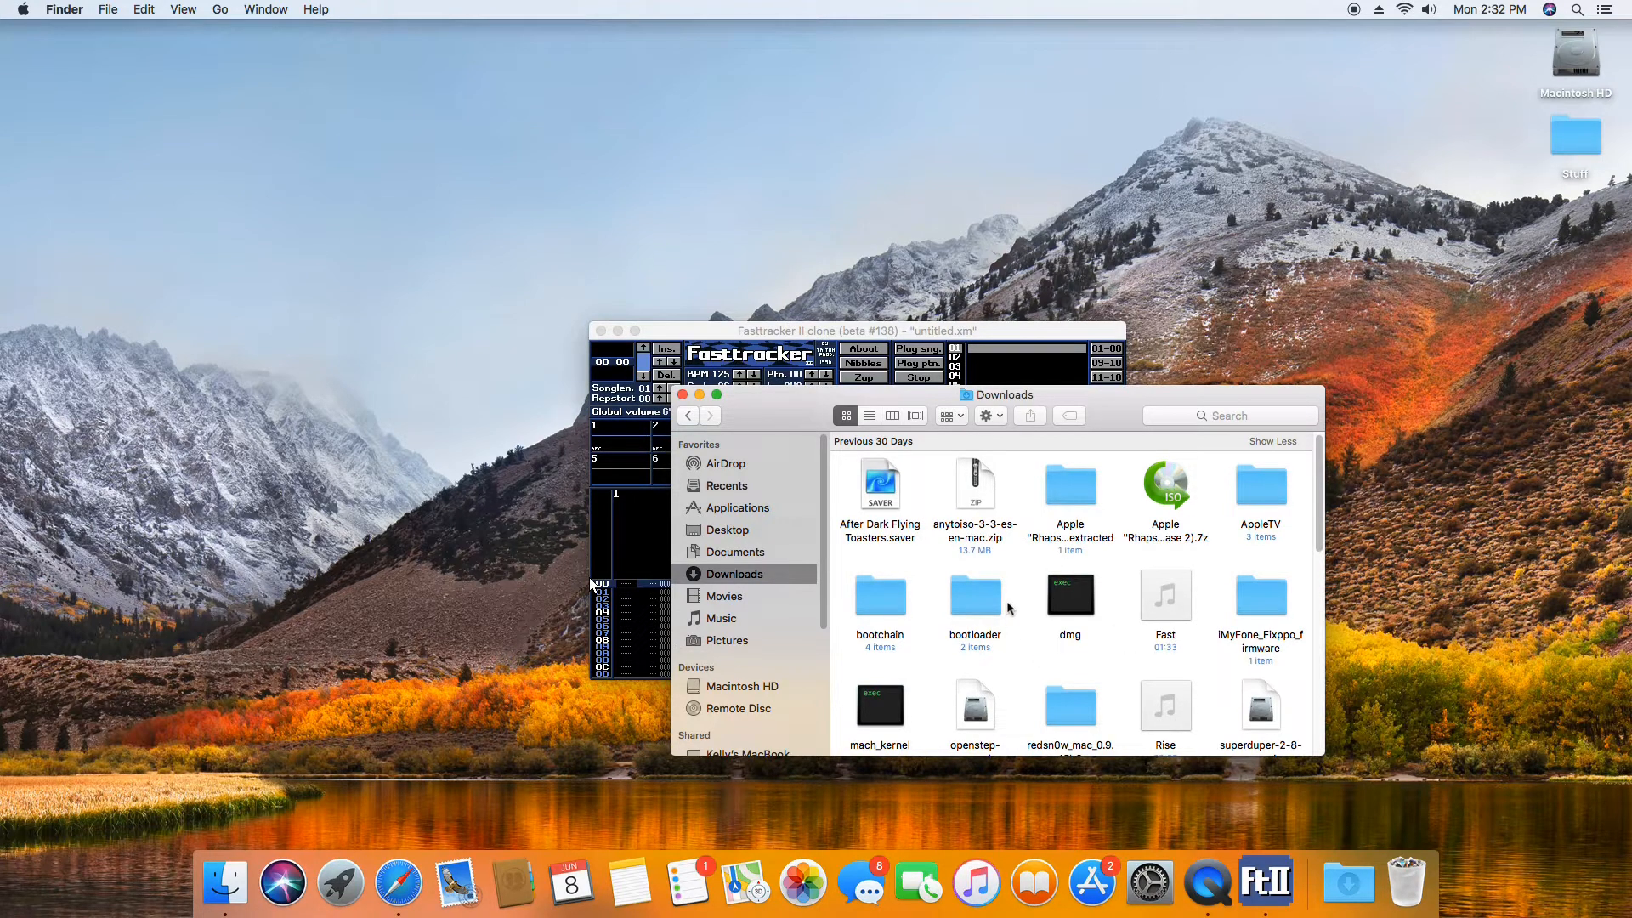
{"action": "left_click", "coordinate": [721, 618]}
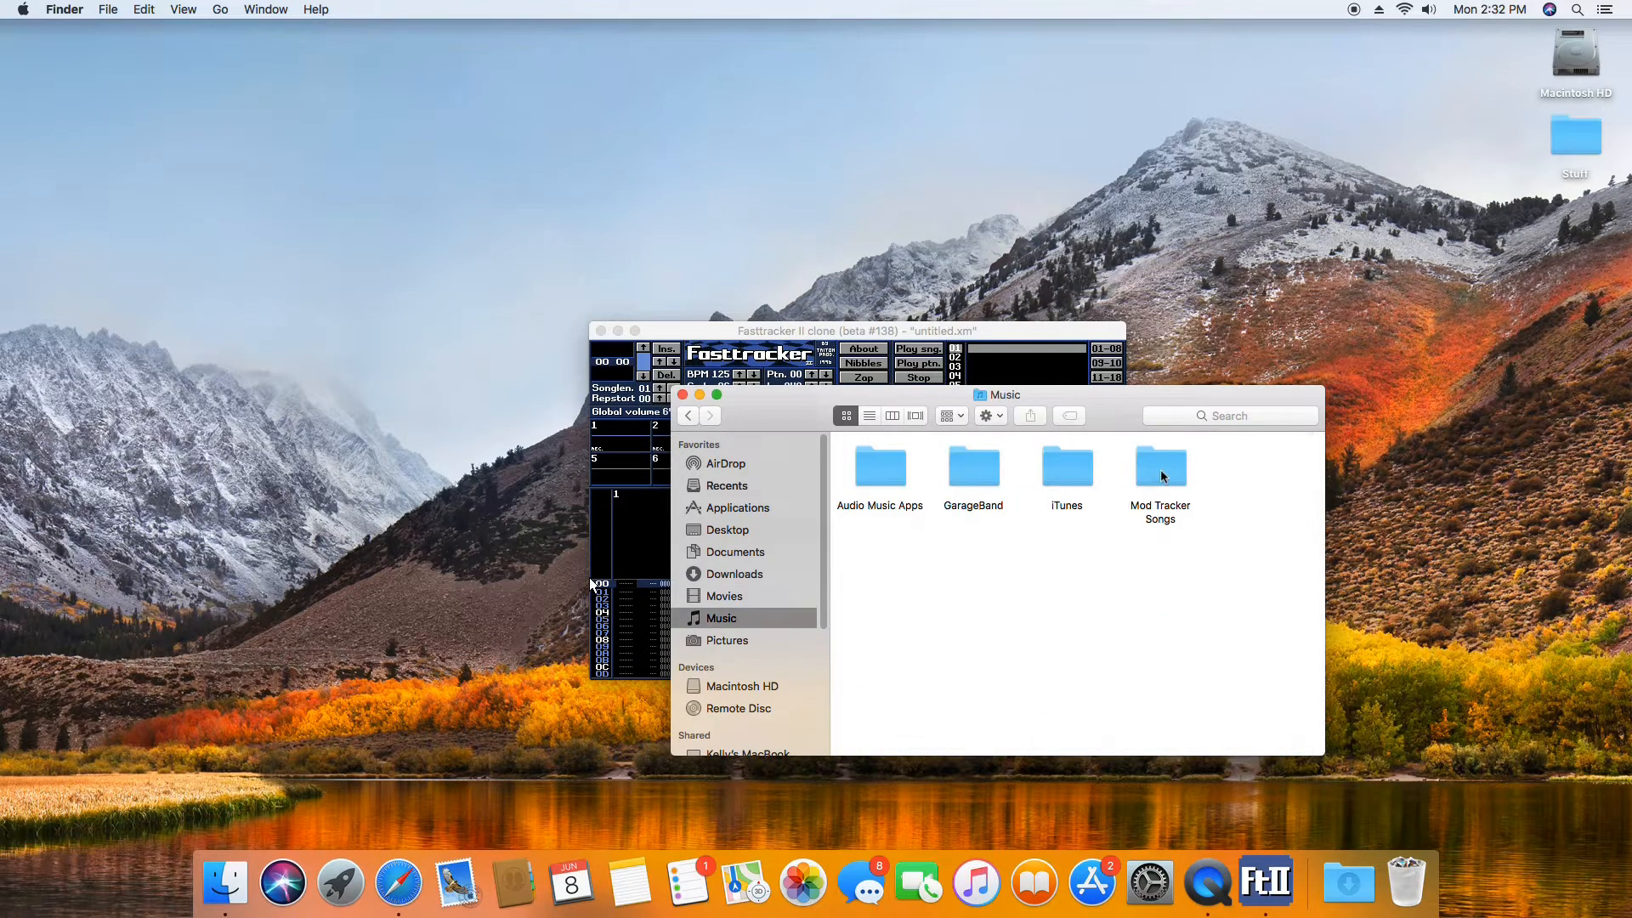
{"action": "double_click", "coordinate": [1160, 466]}
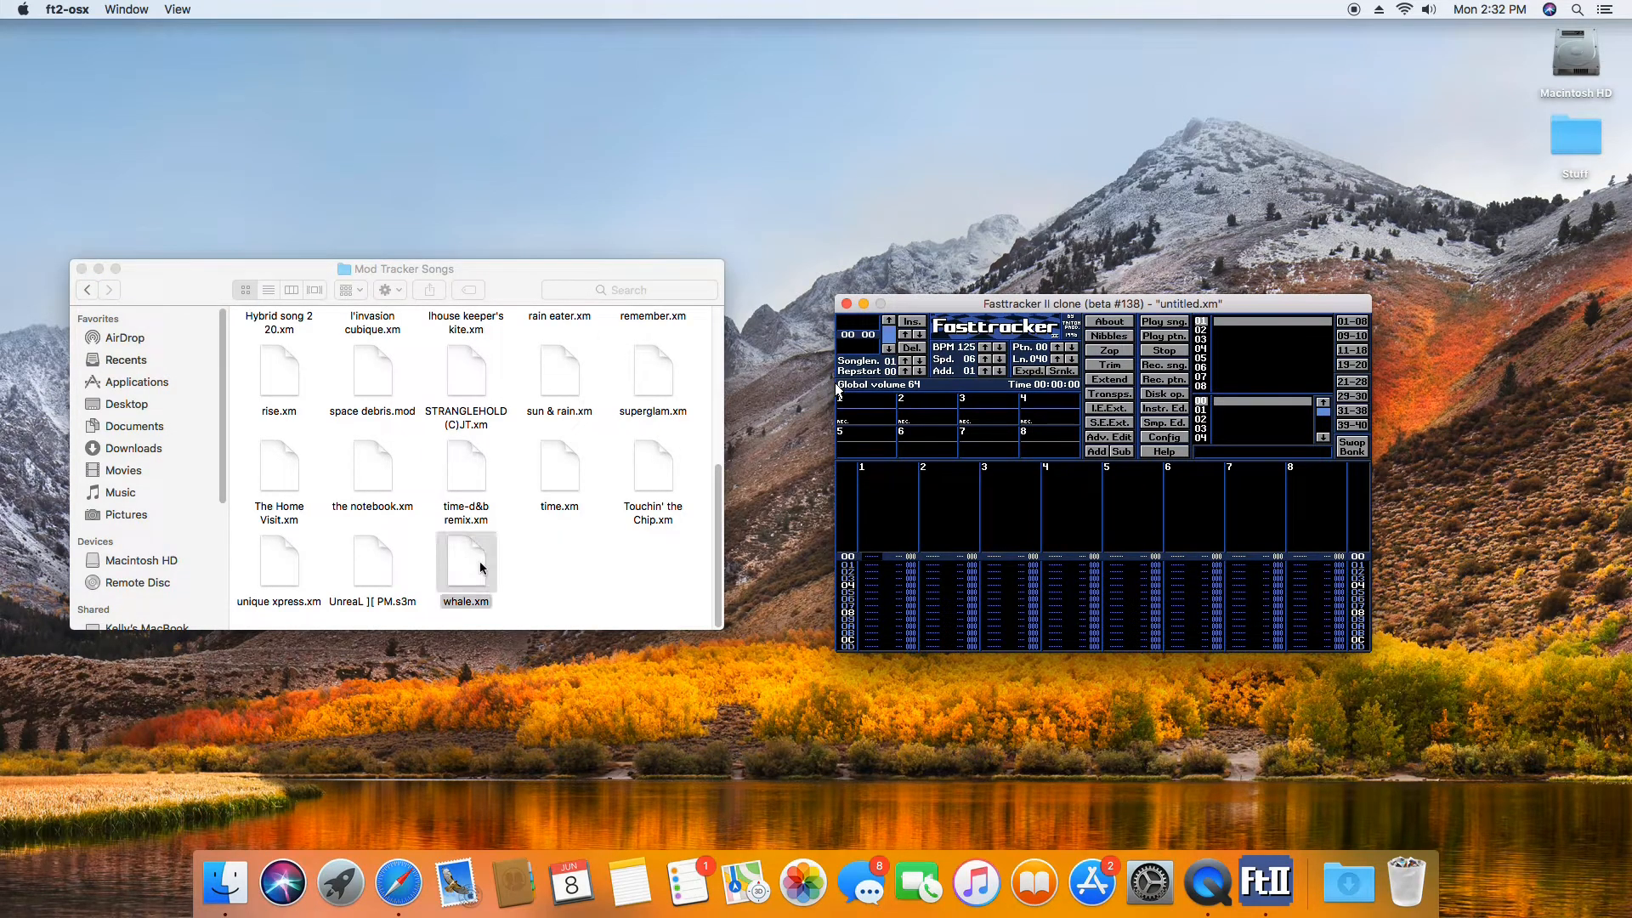
Load whale.xm into Fasttracker II to play it, then minimize the tracker window.
{"action": "double_click", "coordinate": [466, 563]}
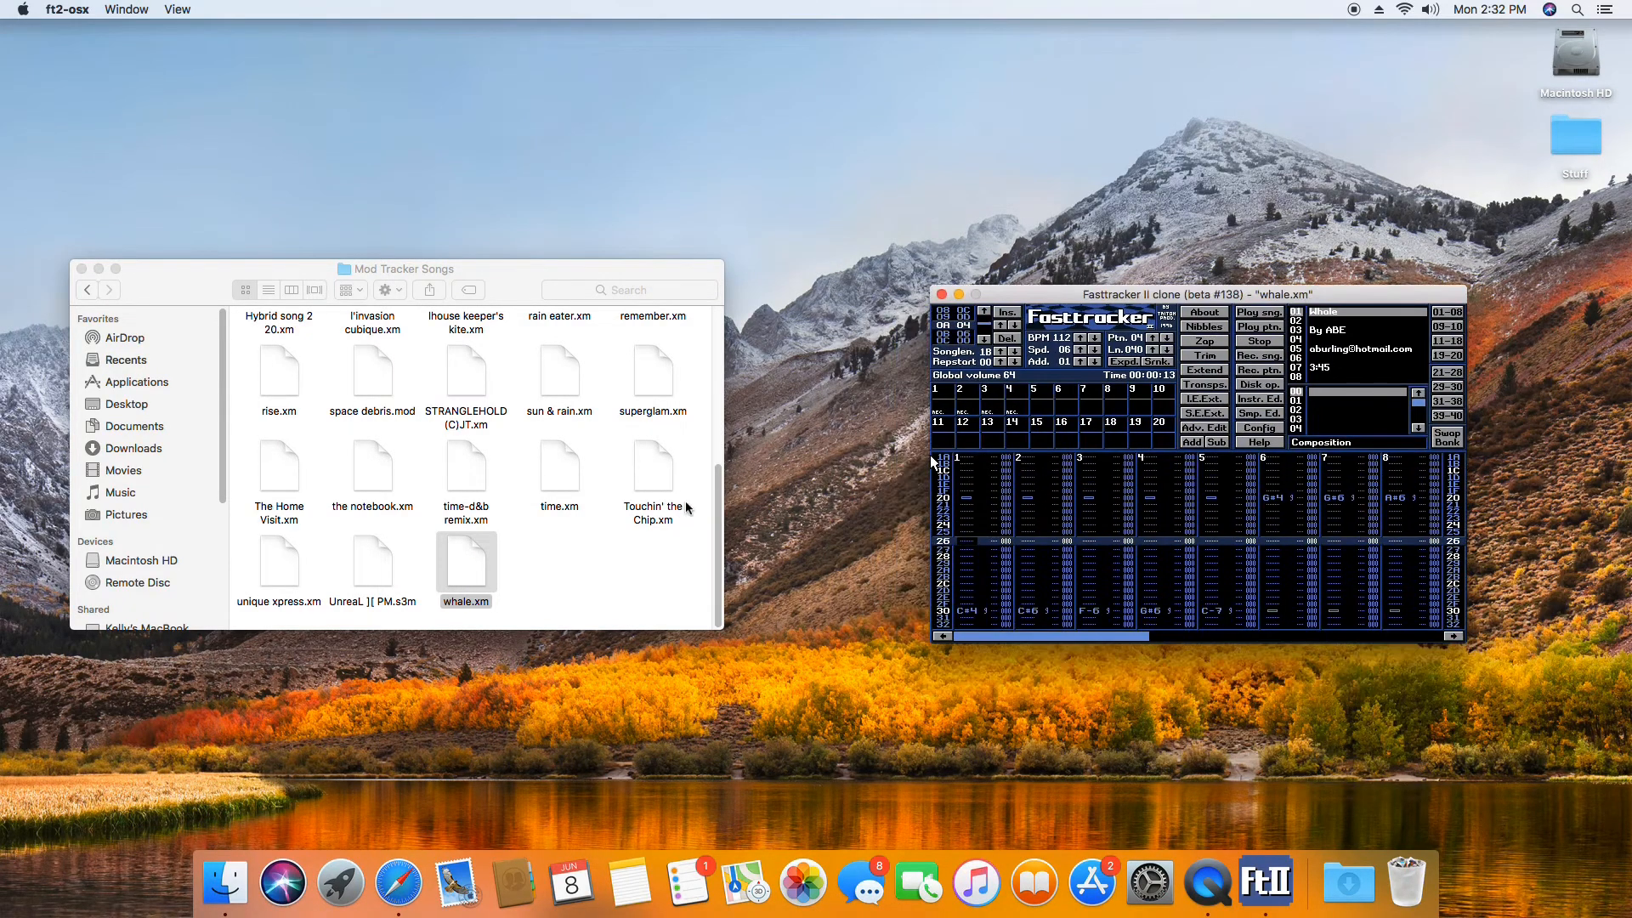
{"action": "left_click", "coordinate": [958, 294]}
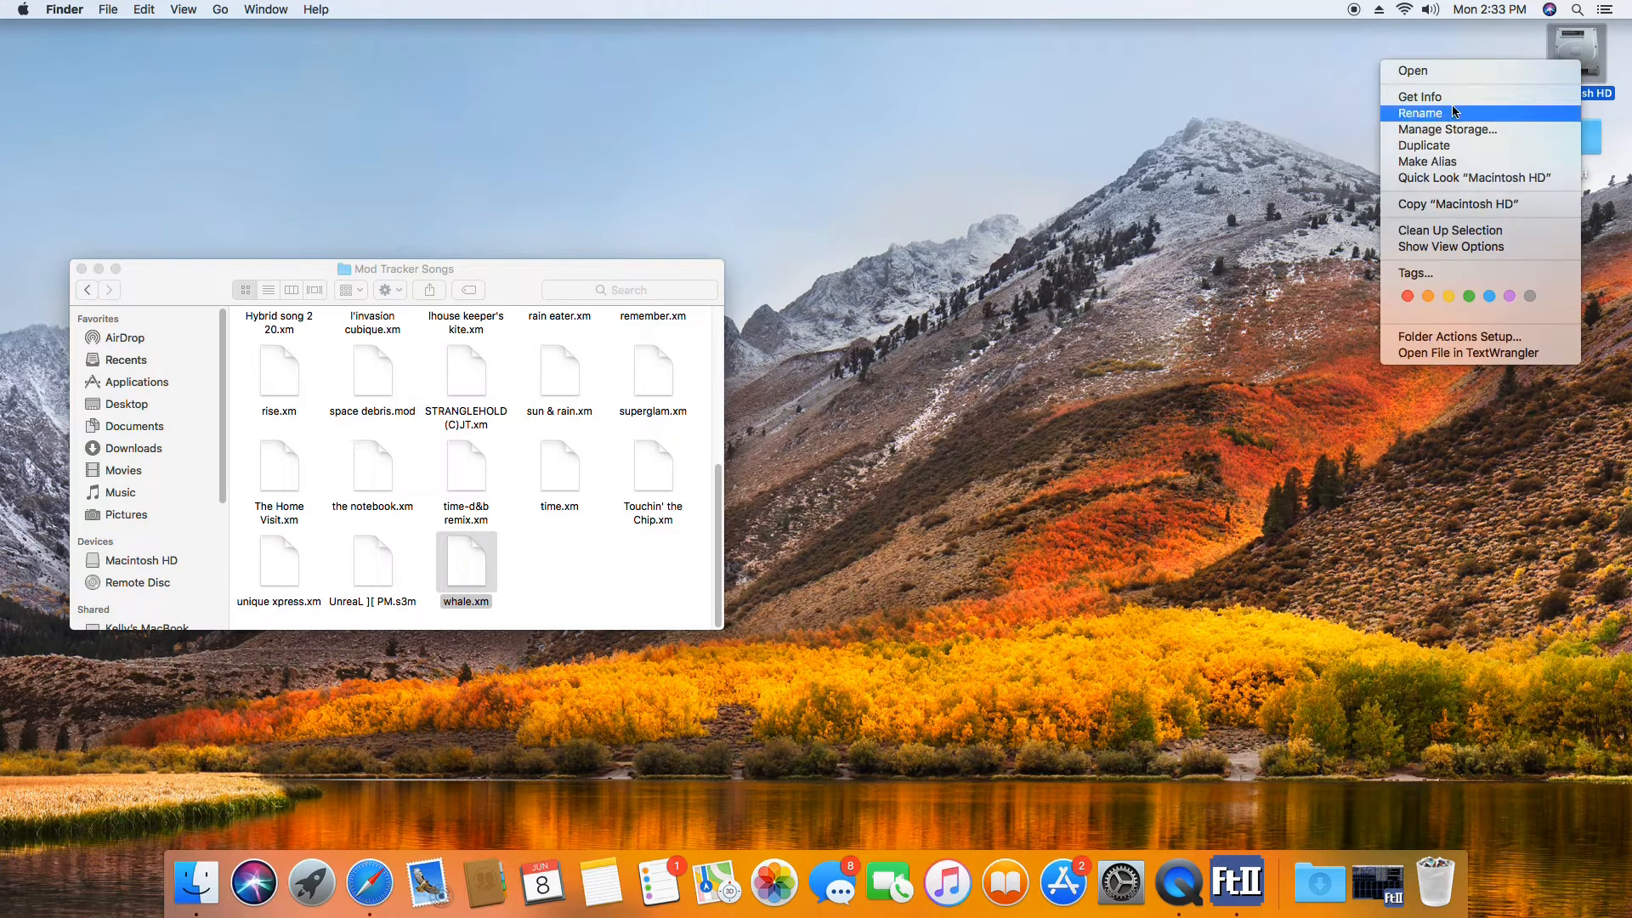
Open Get Info for Macintosh HD and drag the orange drive image onto its icon.
{"action": "left_click", "coordinate": [1419, 96]}
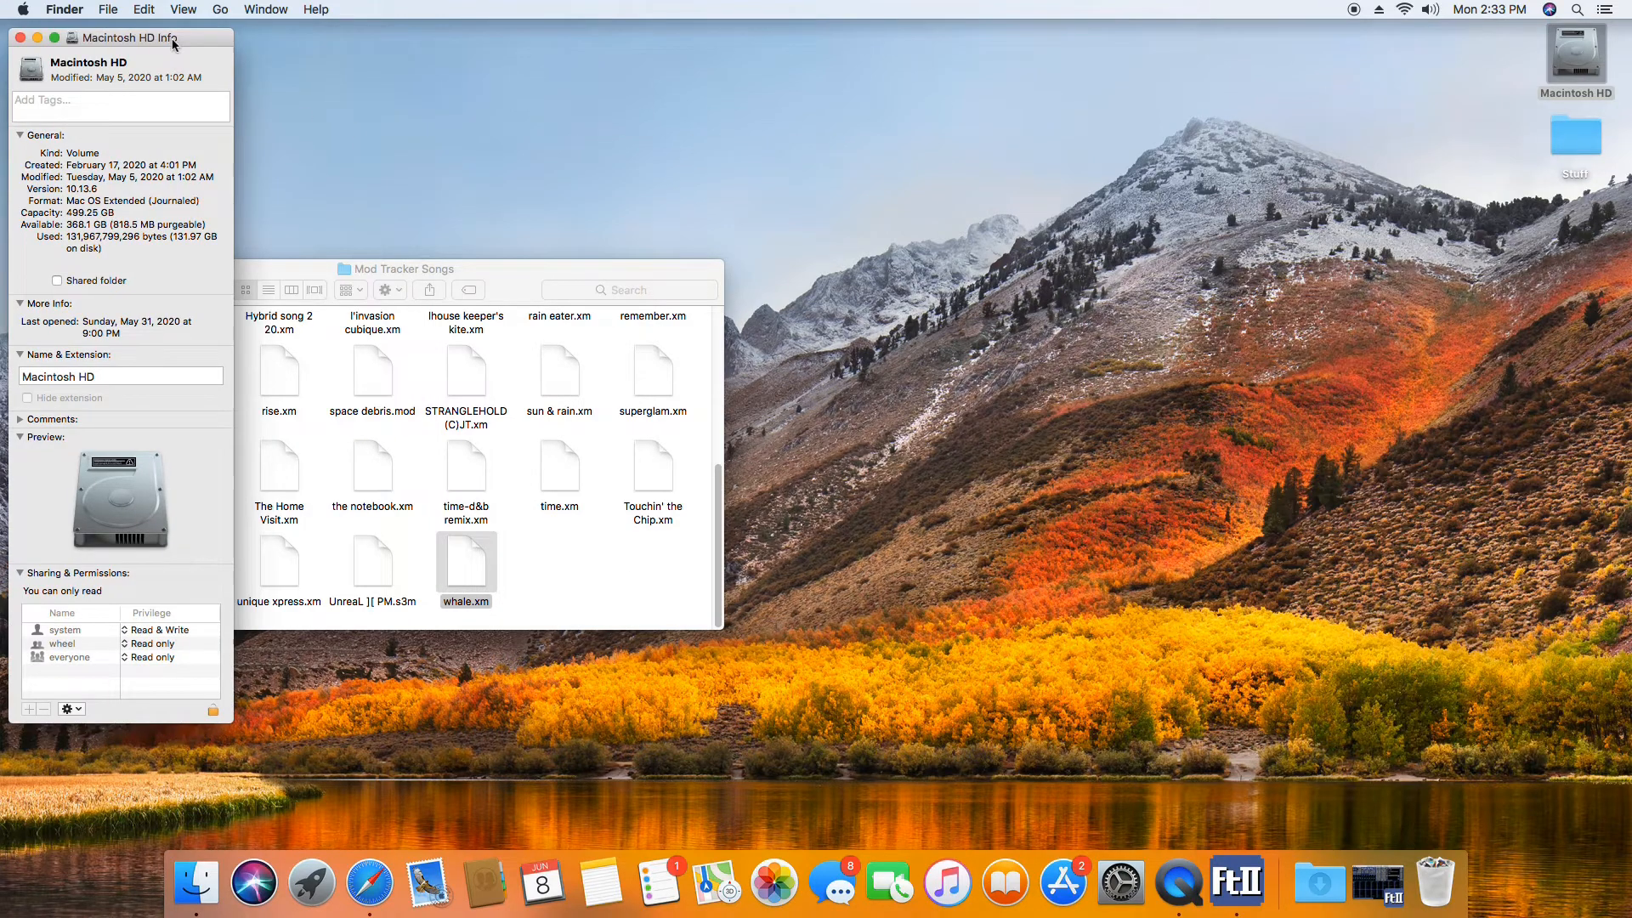
{"action": "left_click_drag", "start_coordinate": [120, 38], "coordinate": [338, 29]}
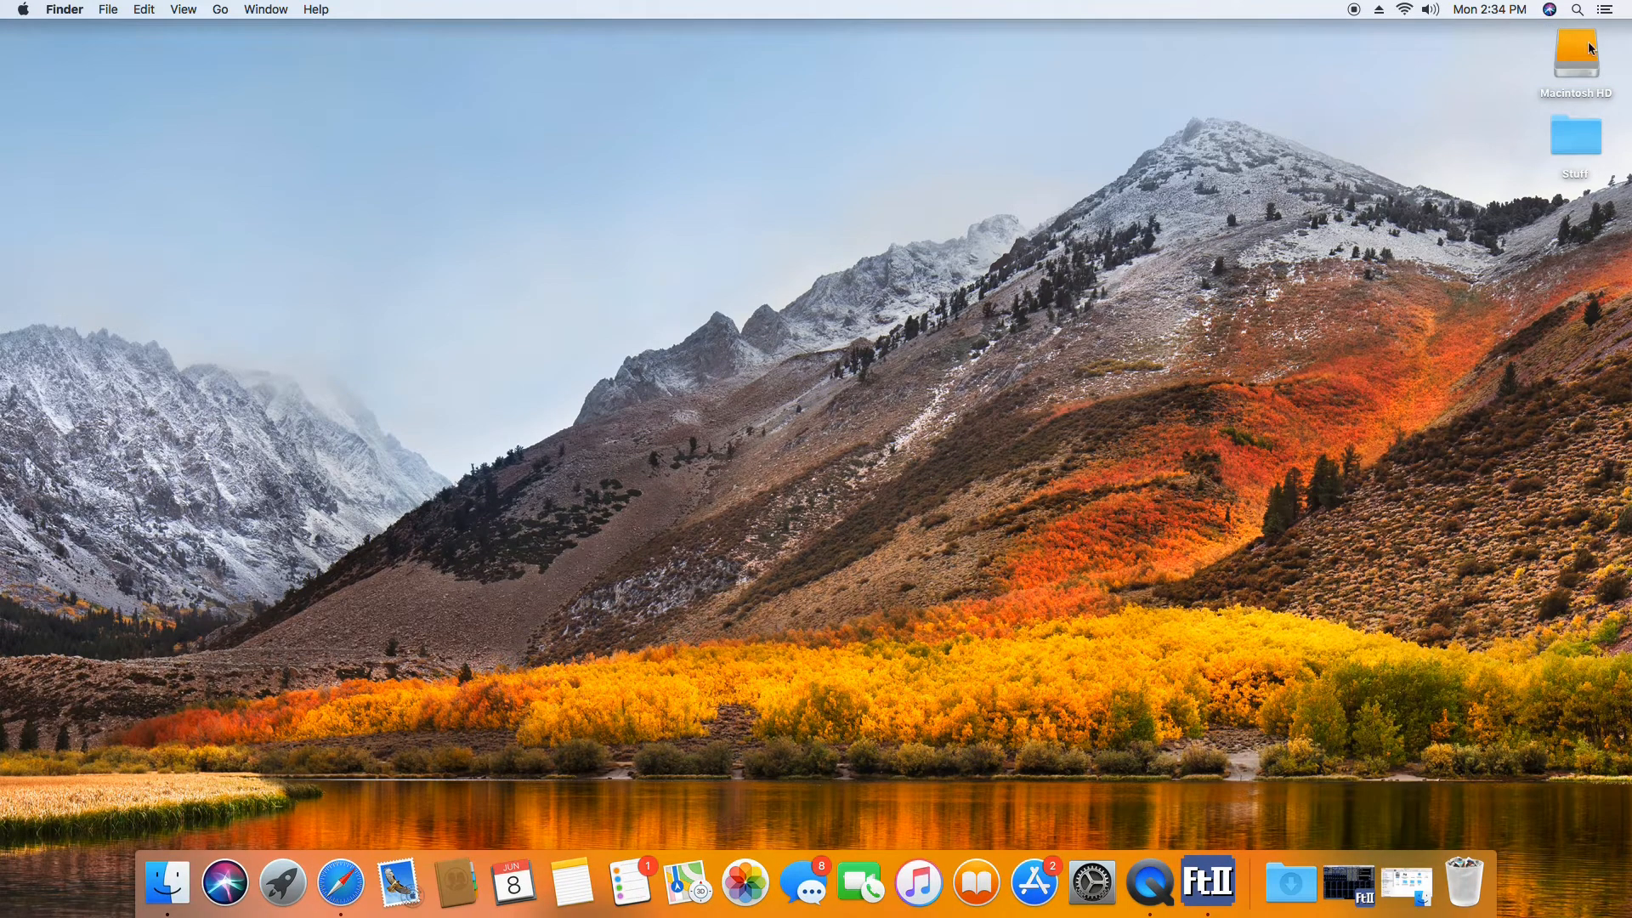
Select the Macintosh HD drive icon at the top right of the desktop.
{"action": "left_click", "coordinate": [1576, 53]}
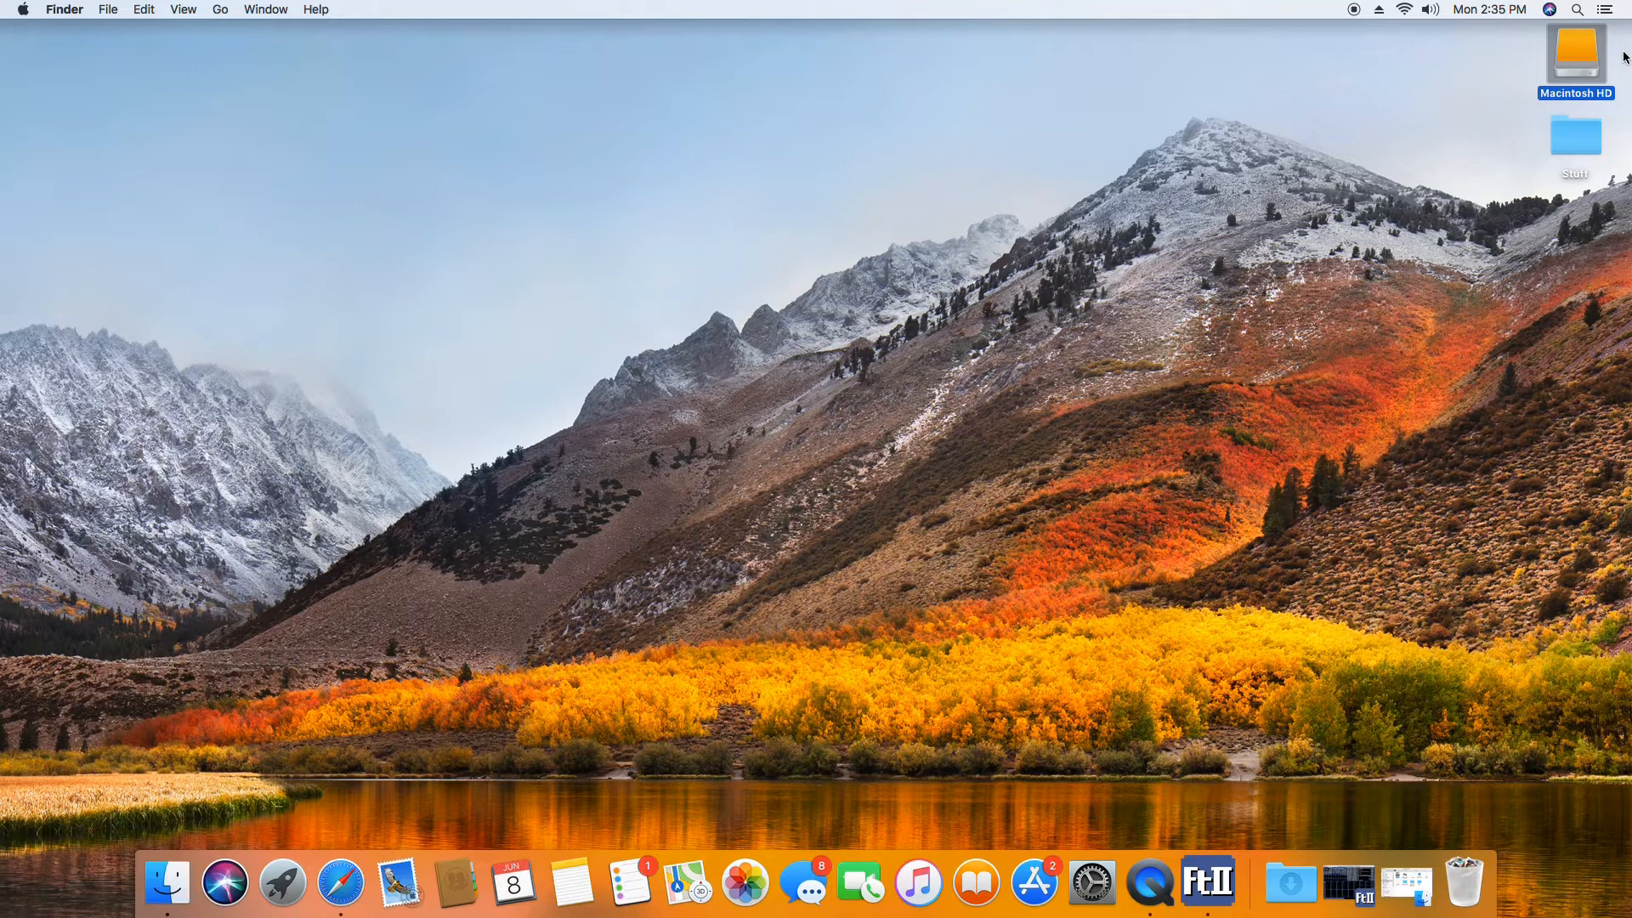
{"action": "mouse_move", "coordinate": [1543, 172]}
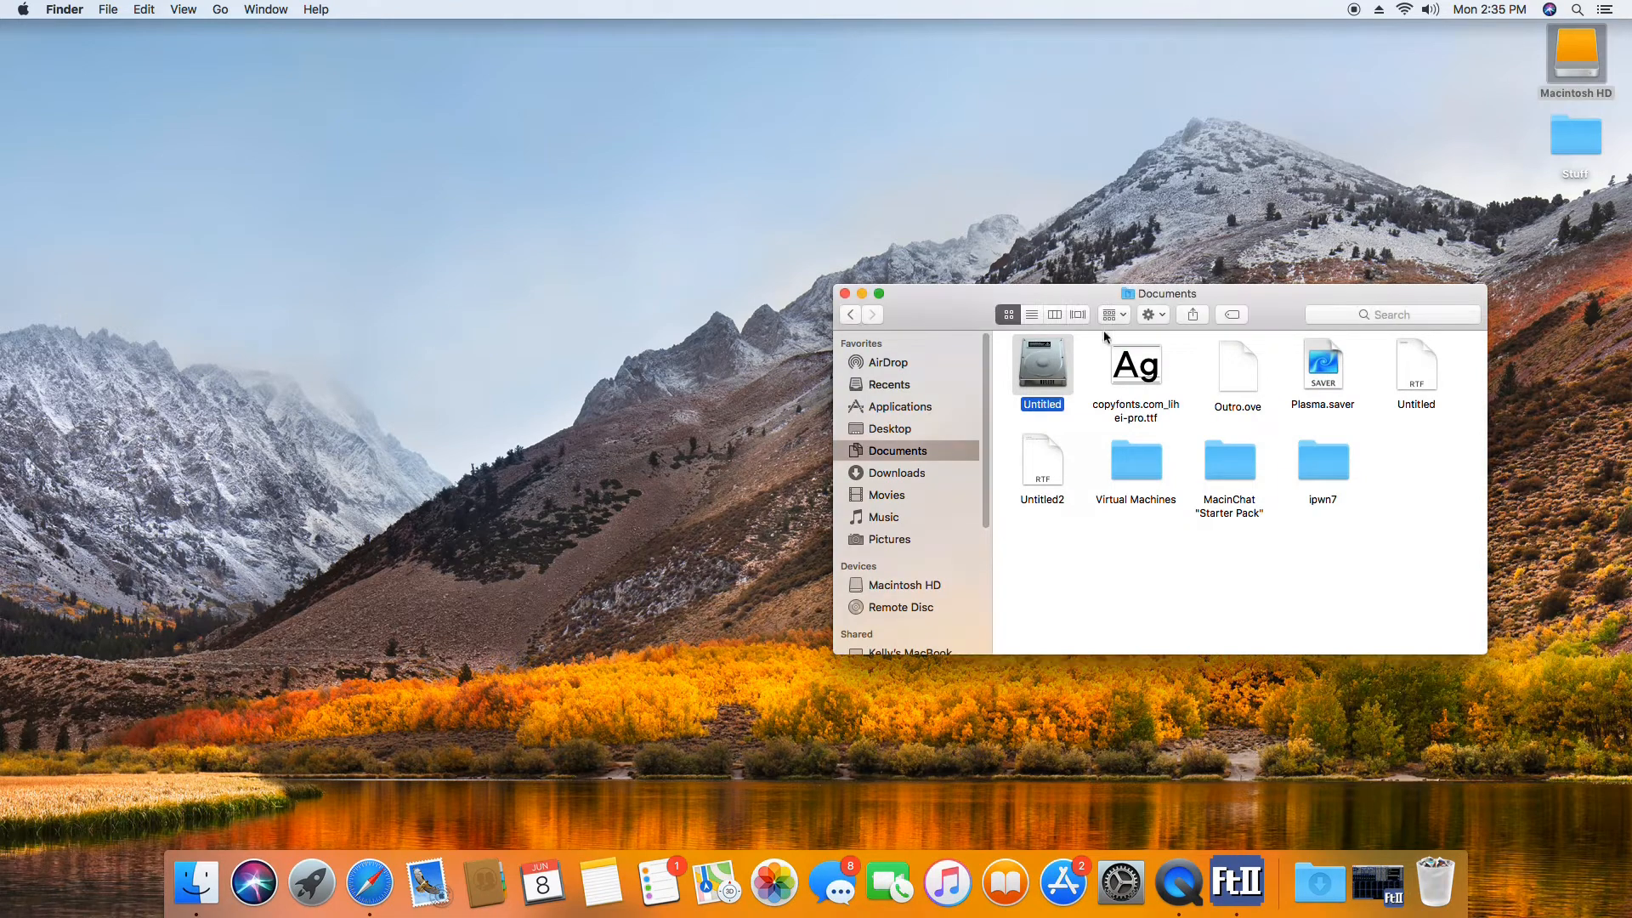
Bring up a context menu at the top right of the desktop, near the Macintosh HD icon.
{"action": "right_click", "coordinate": [1577, 52]}
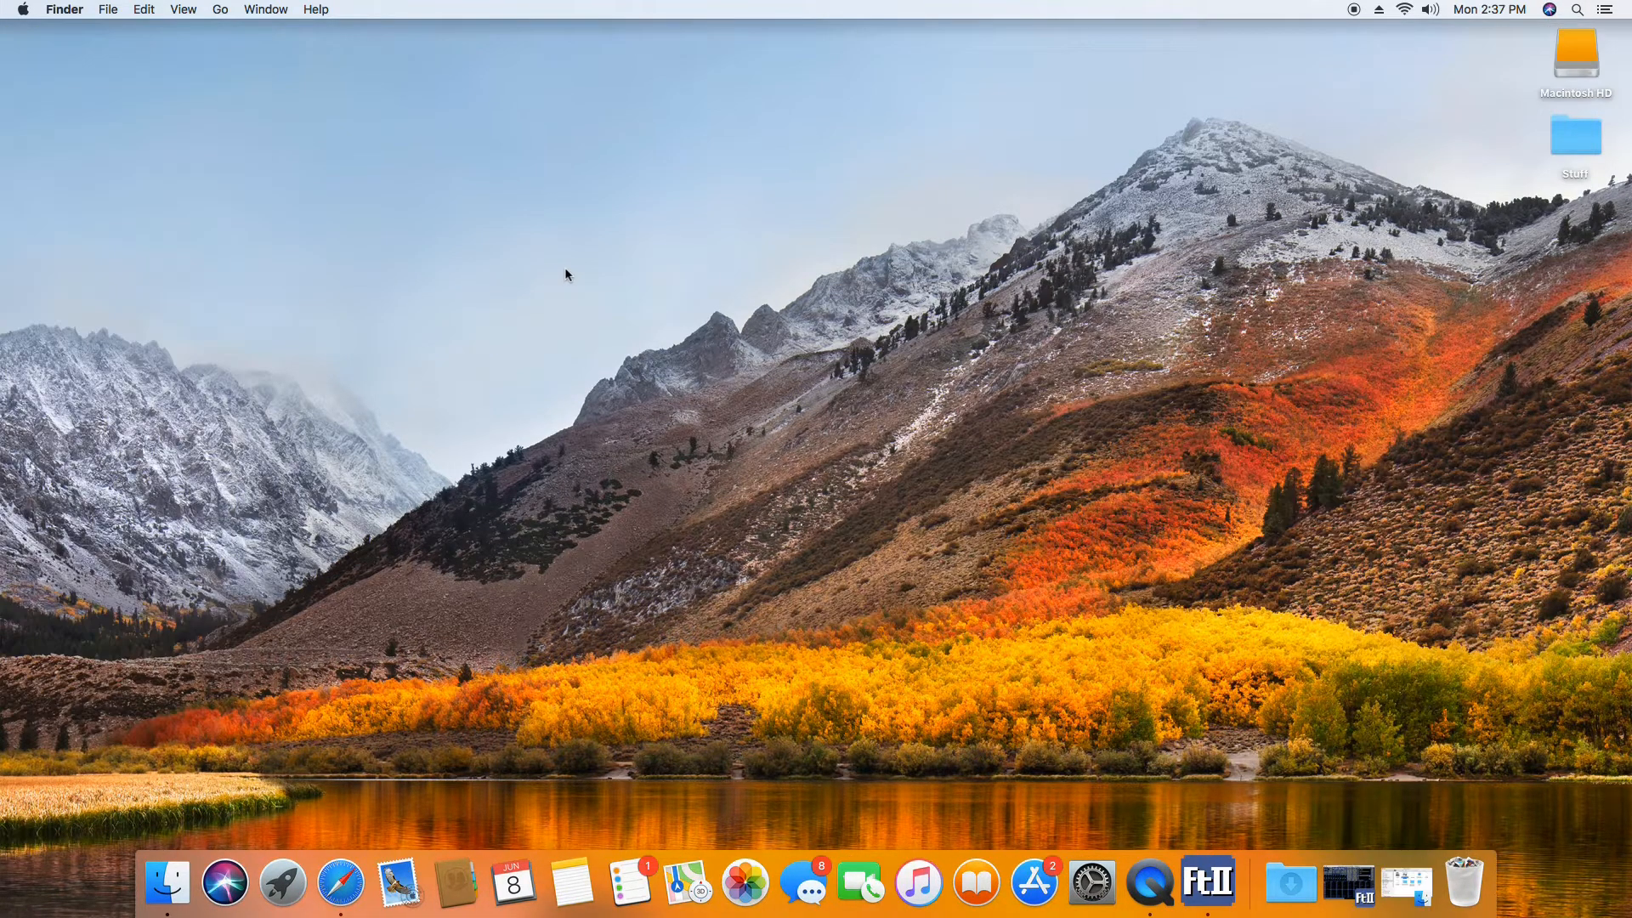
{"action": "mouse_move", "coordinate": [697, 374]}
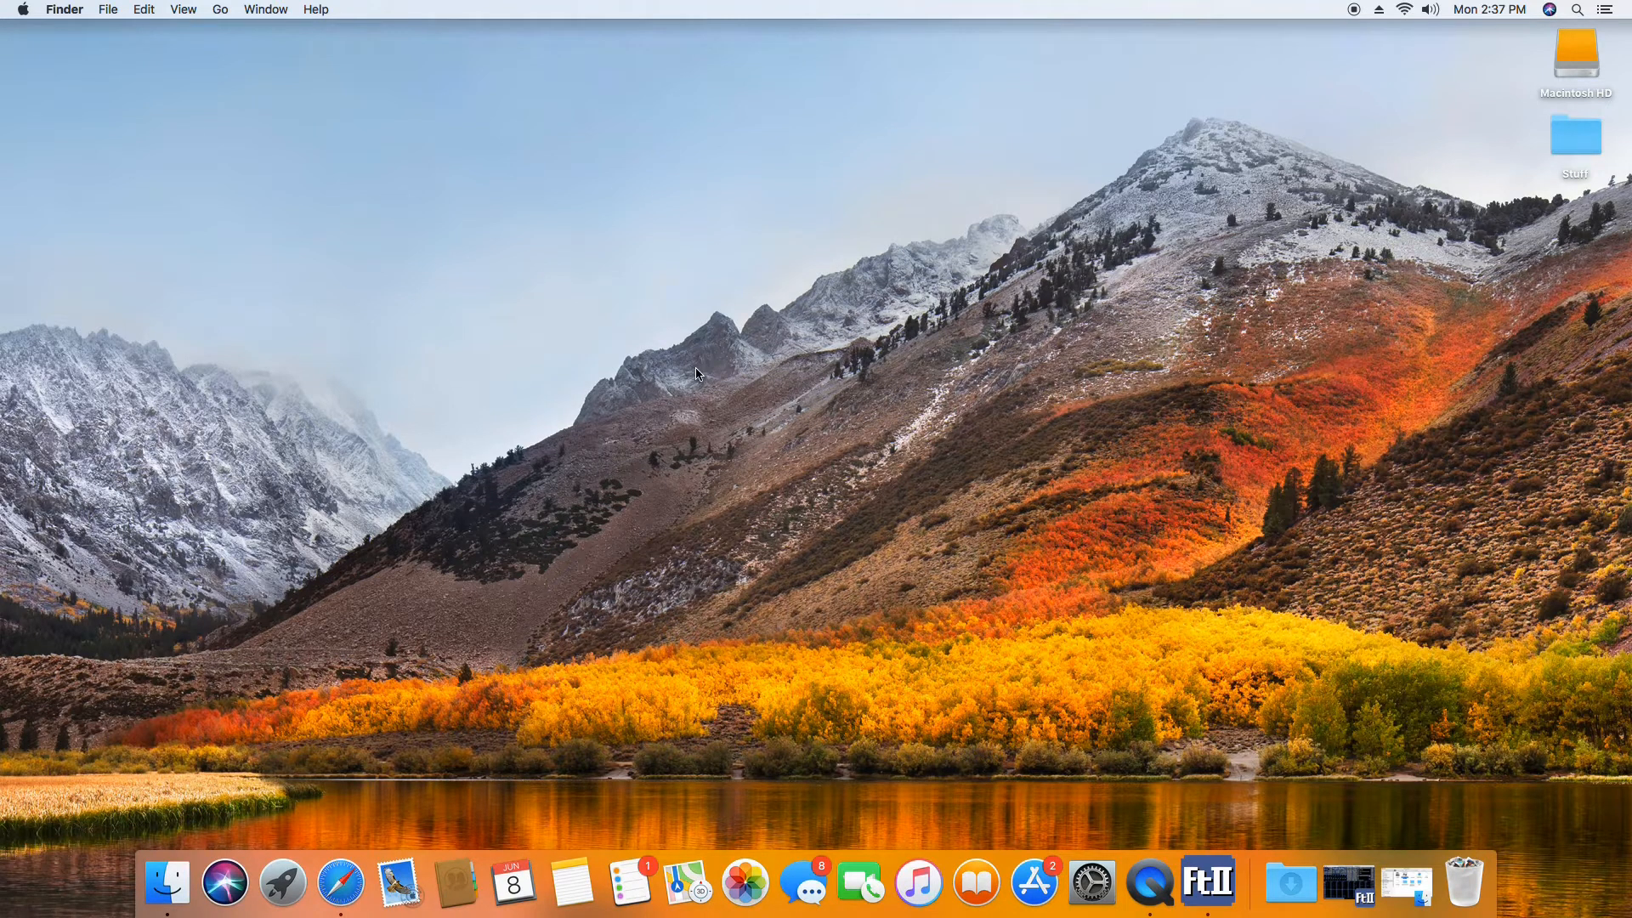
{"action": "mouse_move", "coordinate": [1014, 282]}
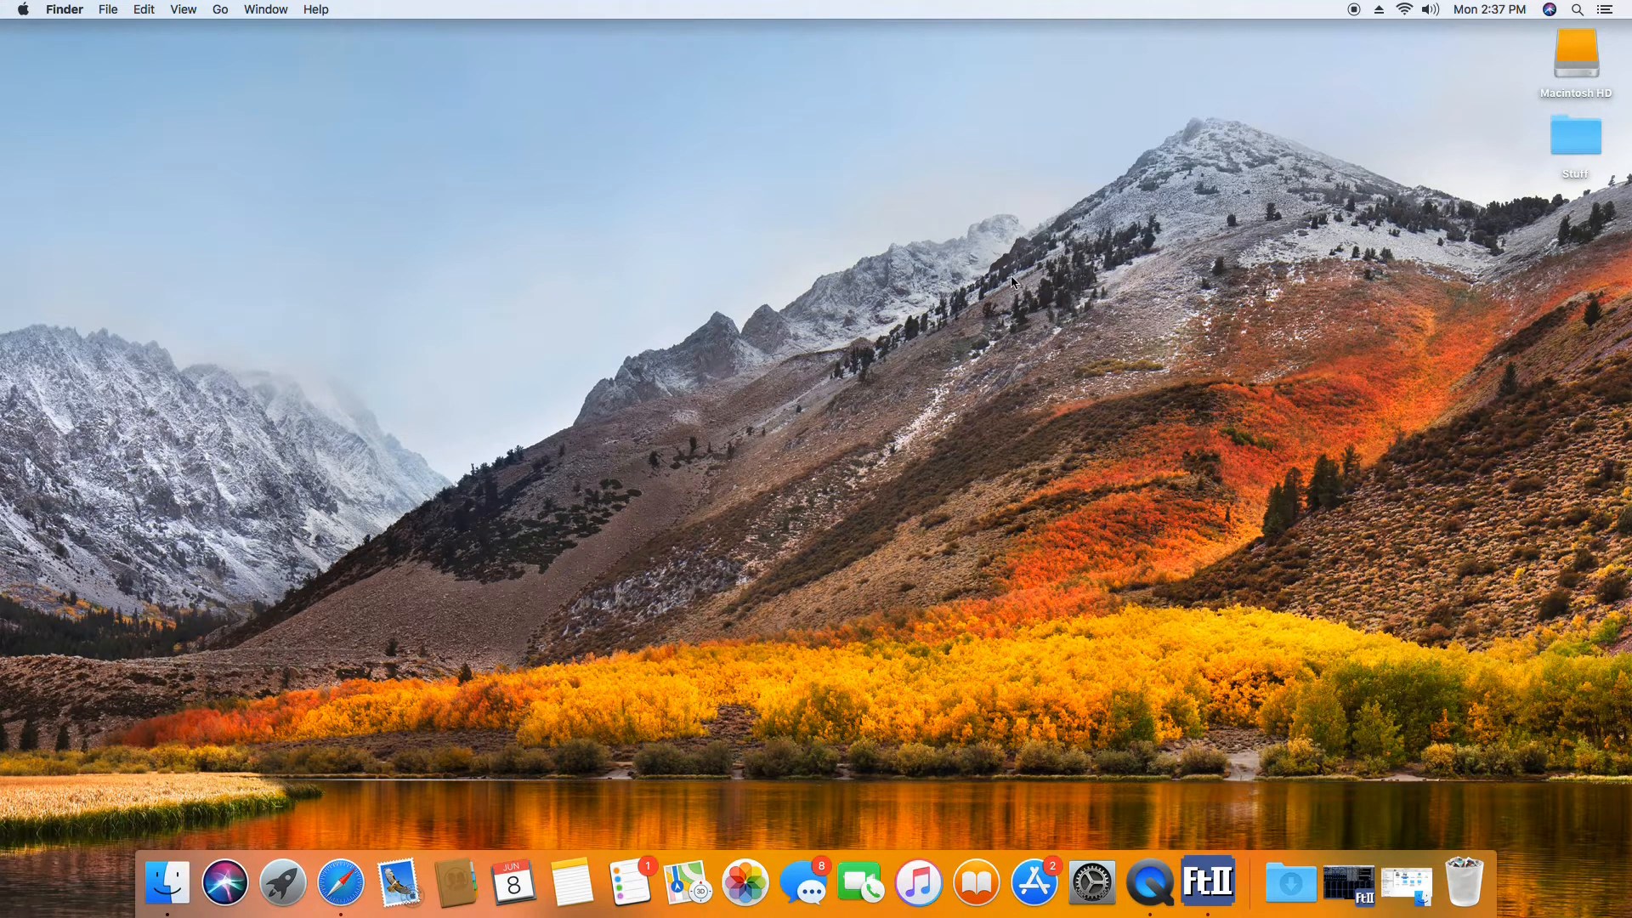